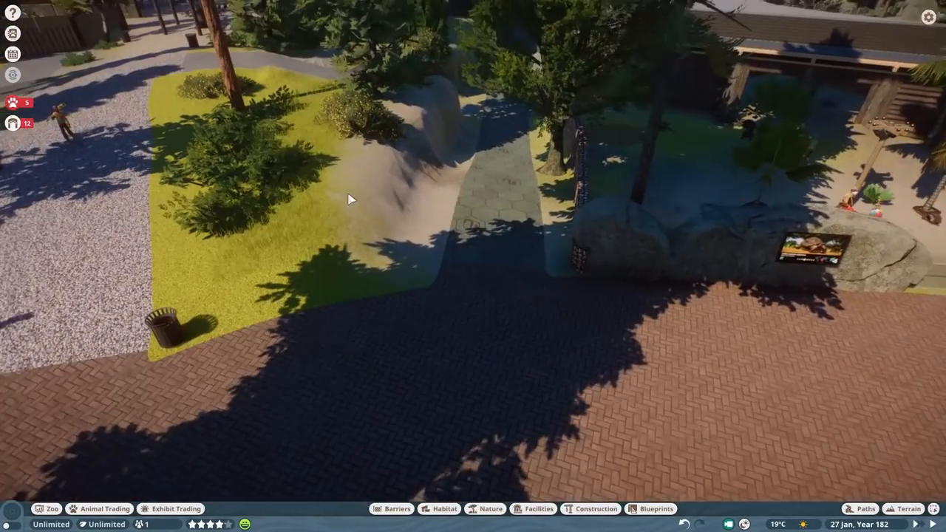
# Step: Place Temperate Rock 01 boulders along both edges of the hexagon stone path by the stairs
pyautogui.click(485, 509)
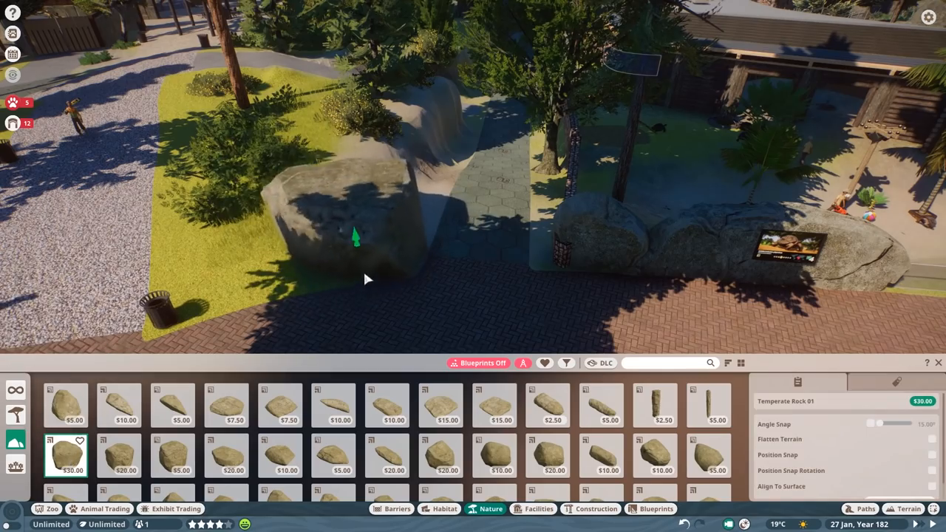
pyautogui.click(383, 461)
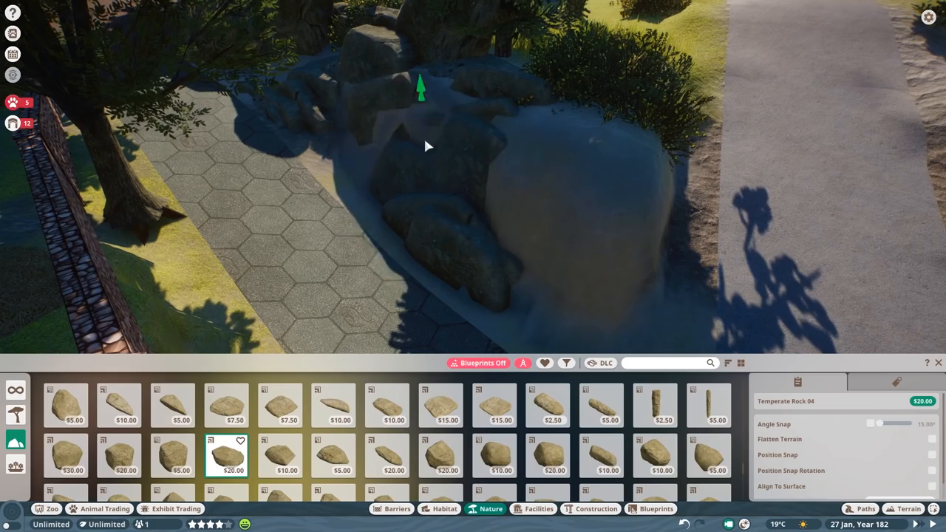
pyautogui.click(900, 505)
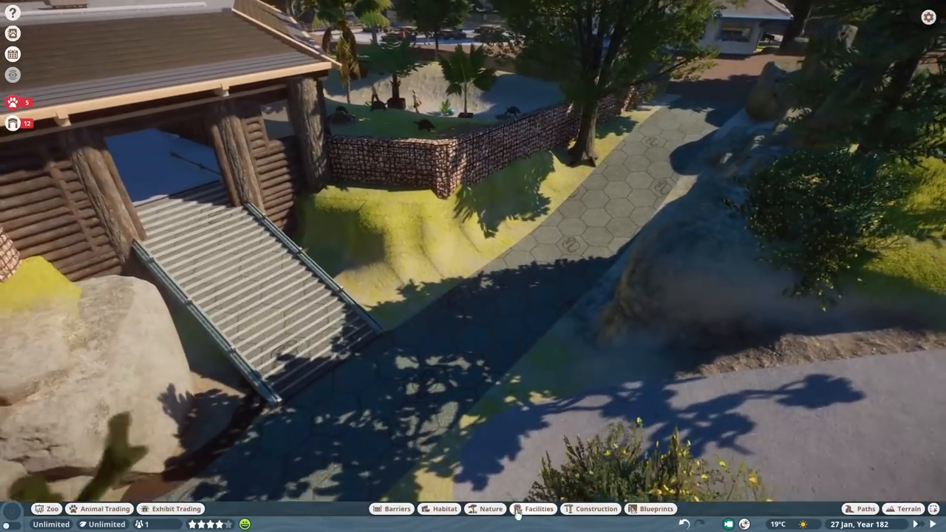
pyautogui.click(906, 505)
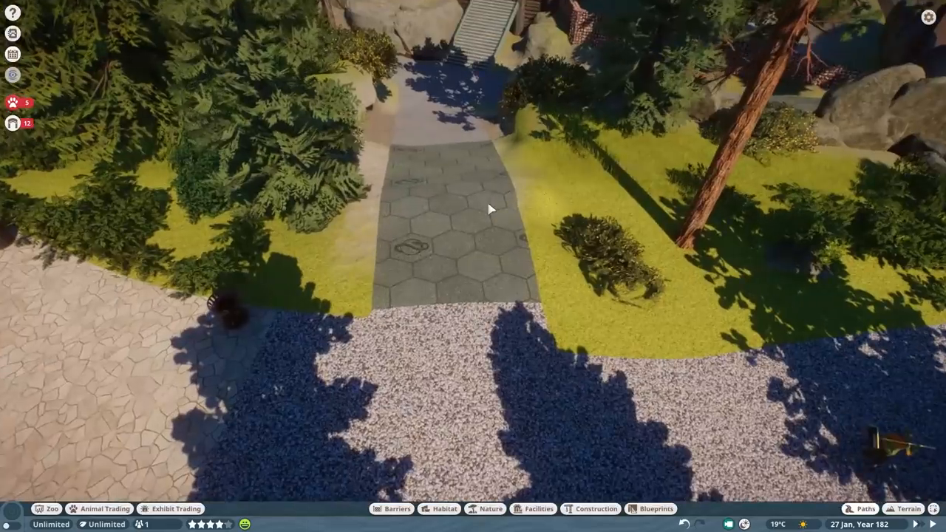
# Step: Place a Taiga Rock 01 boulder and a rock cladding pillar framing the path entrance
pyautogui.click(864, 503)
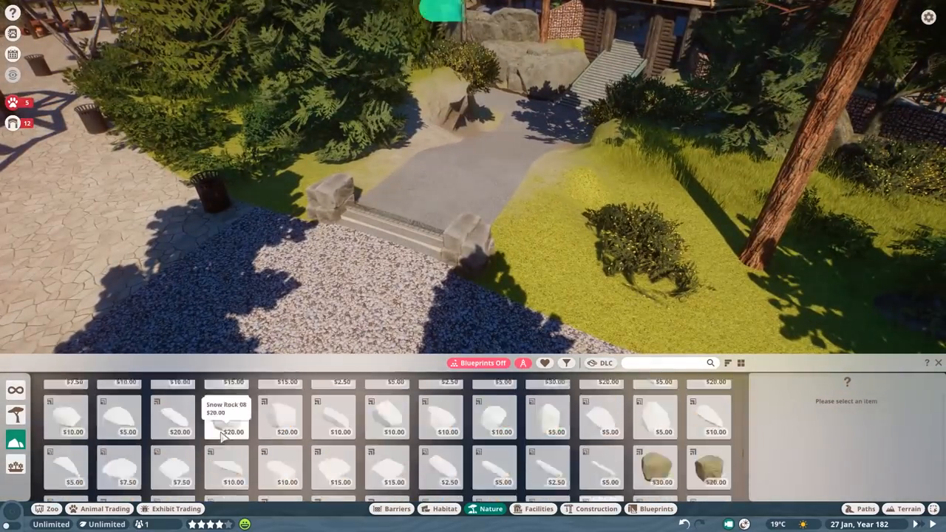
pyautogui.click(658, 398)
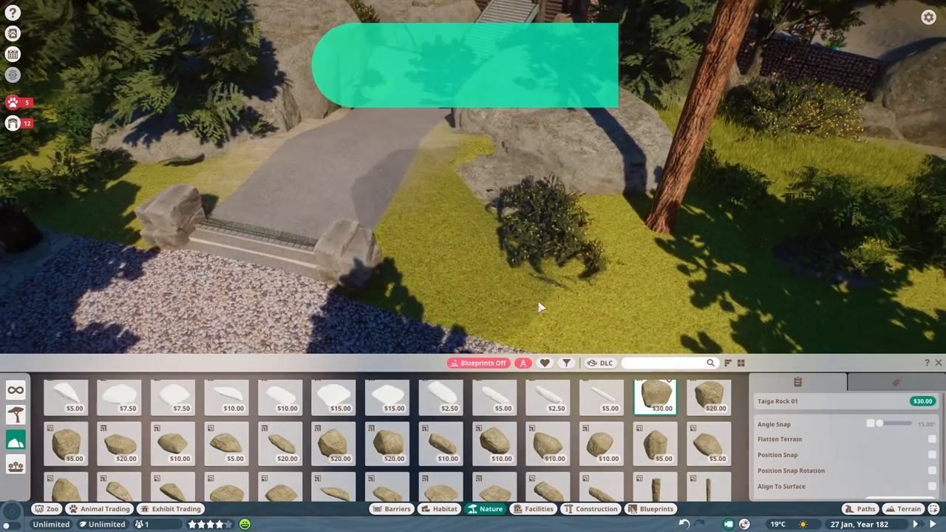
pyautogui.click(491, 445)
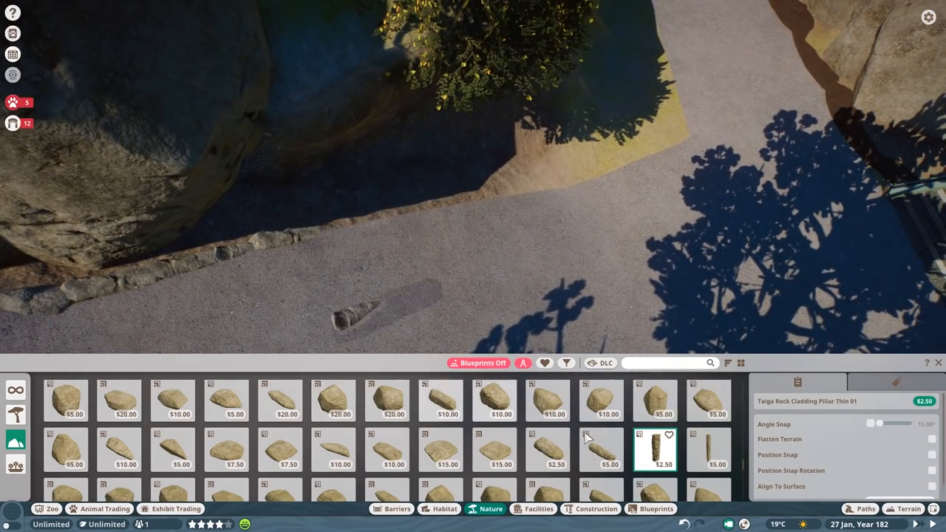
pyautogui.click(707, 435)
pyautogui.write('mural')
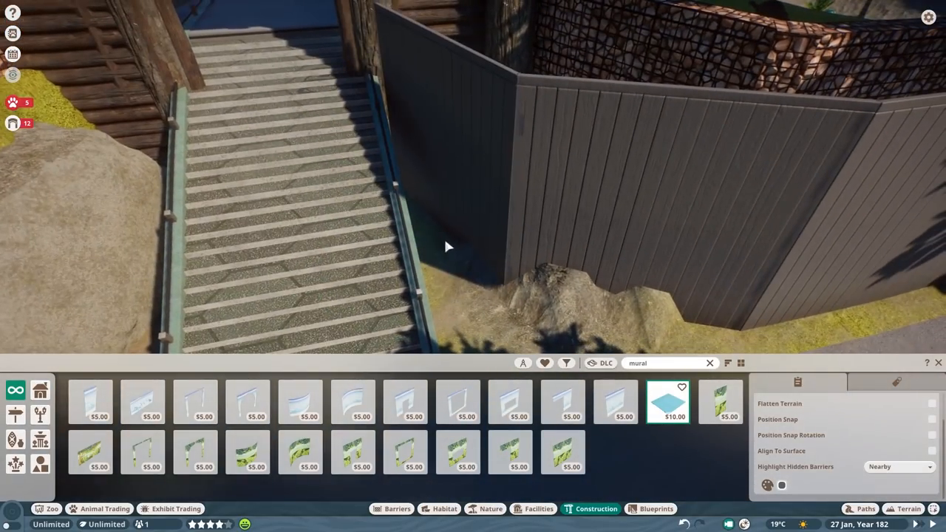
# Step: Place Taiga Rock 07 beside the stairs, then search Construction pieces for 'plaster'
pyautogui.click(487, 509)
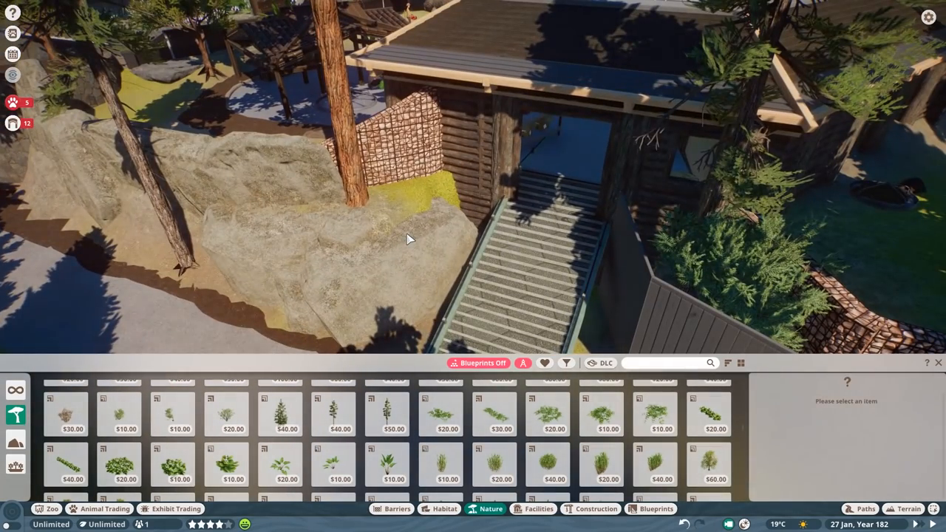
pyautogui.click(281, 414)
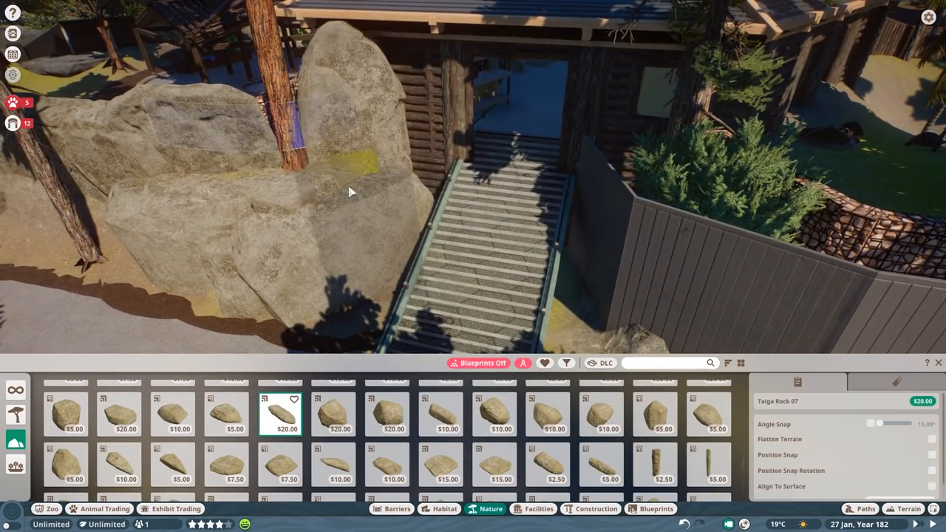
pyautogui.click(585, 509)
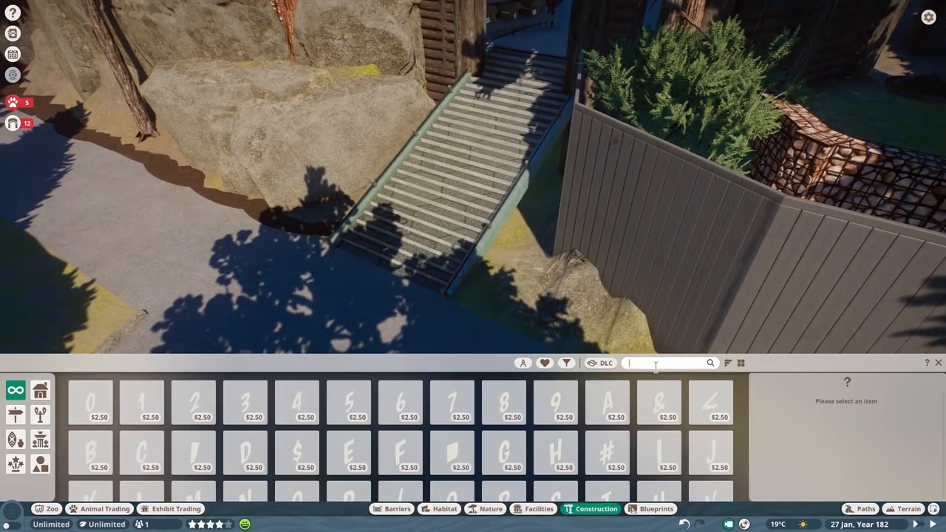
pyautogui.write('plaster')
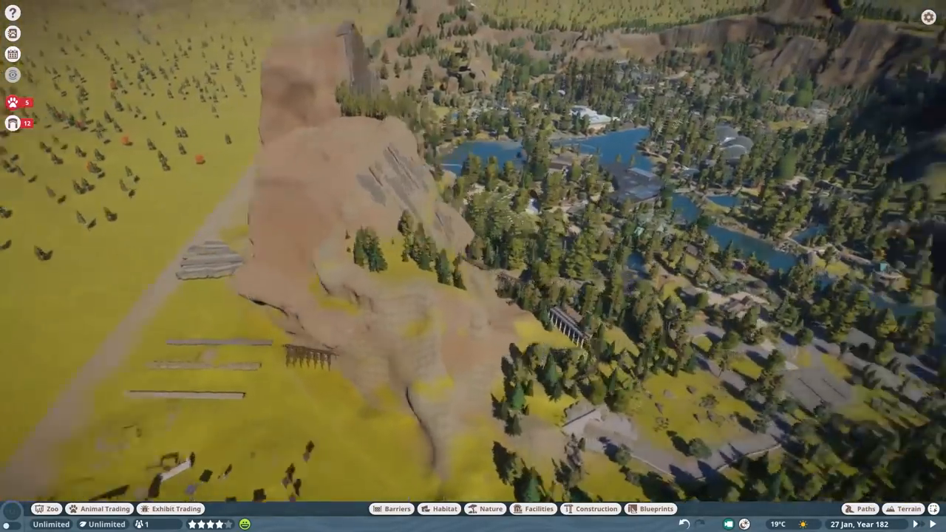
# Step: Fly the camera across the map into the wooden train shed to view the blue platforms
pyautogui.click(593, 509)
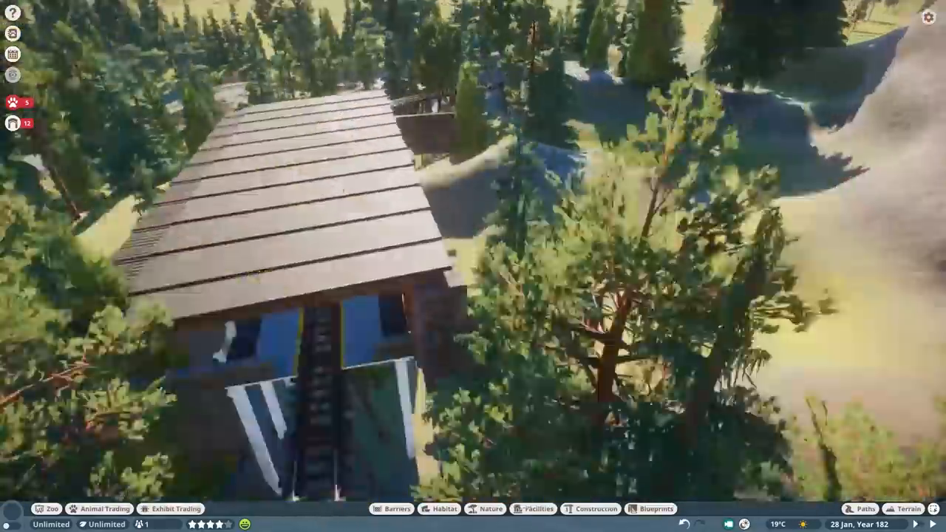
pyautogui.click(589, 509)
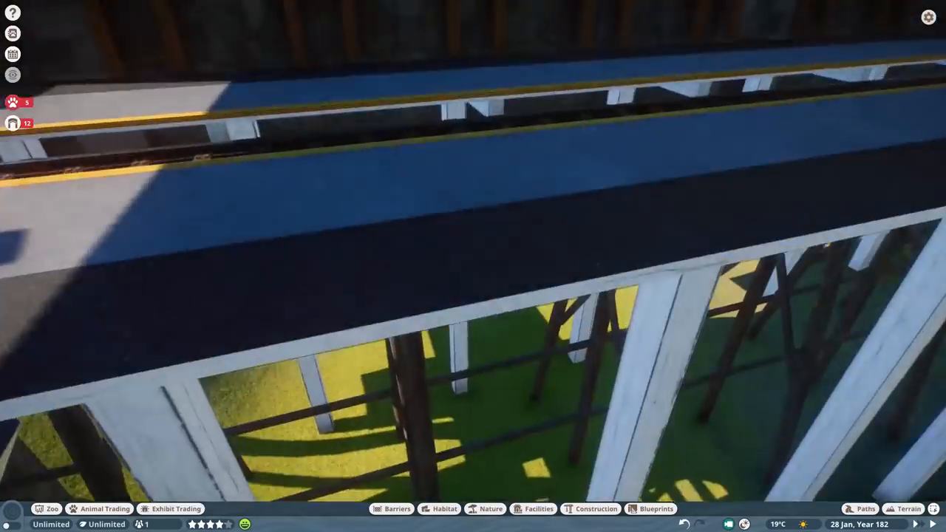
pyautogui.click(863, 504)
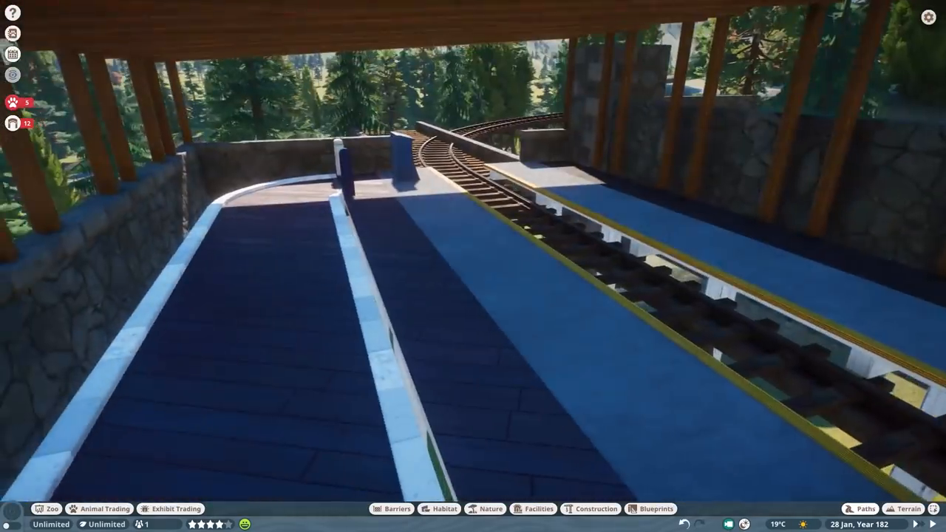
# Step: Lay pale edging along the shed platform and a dirt trail between the trees
pyautogui.click(865, 506)
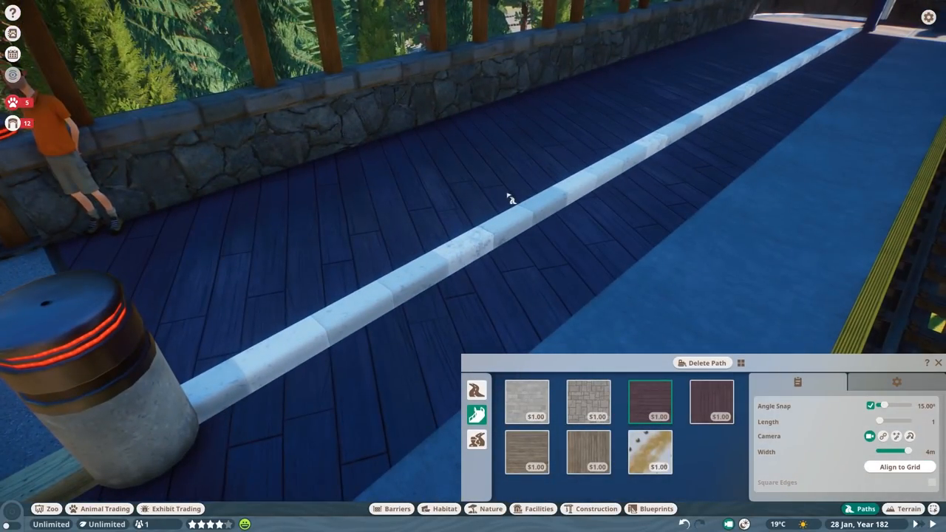
pyautogui.moveTo(712, 402)
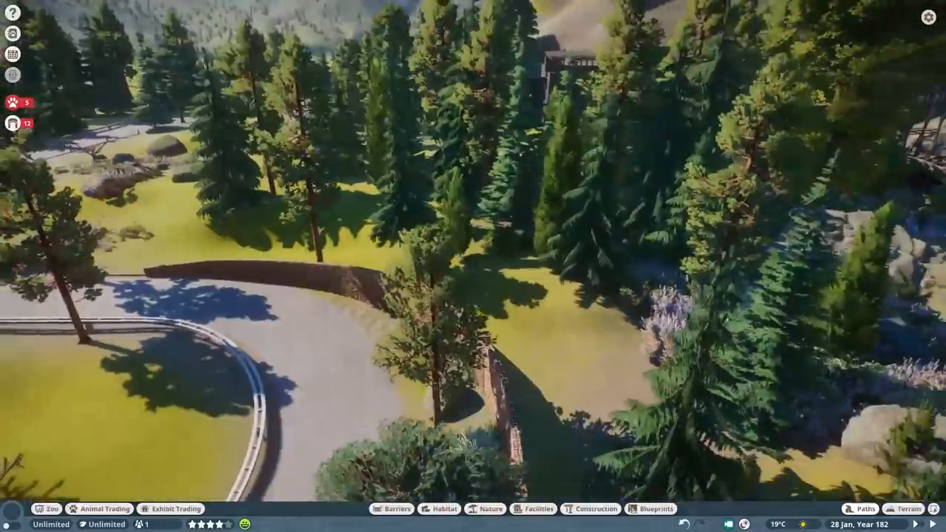
pyautogui.click(860, 509)
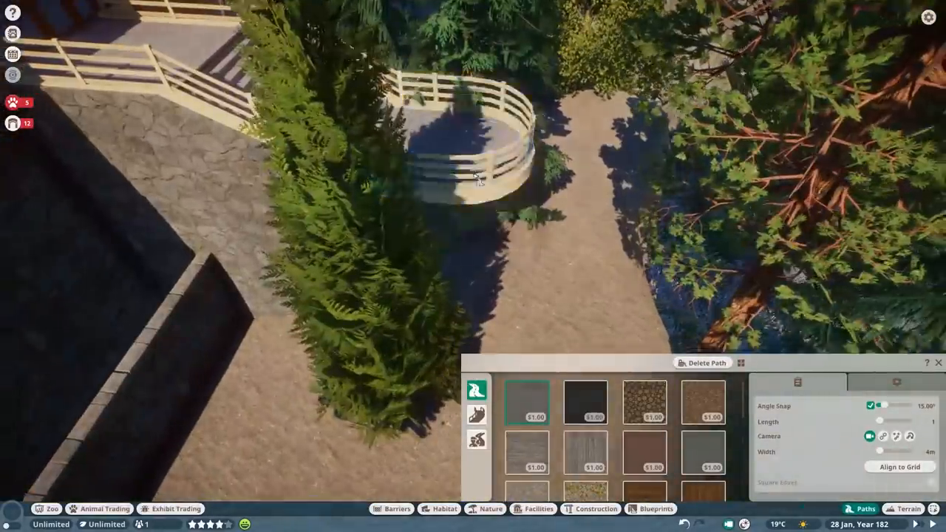
pyautogui.click(702, 402)
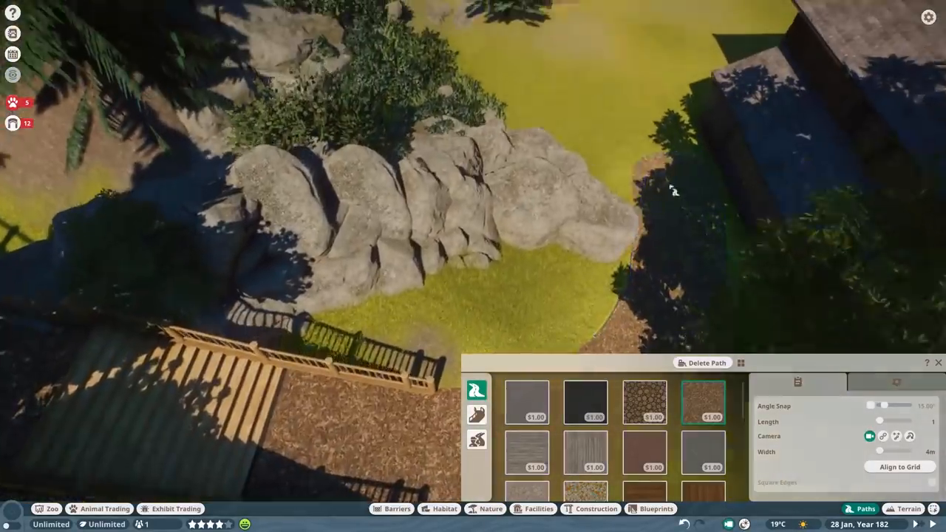
pyautogui.click(938, 363)
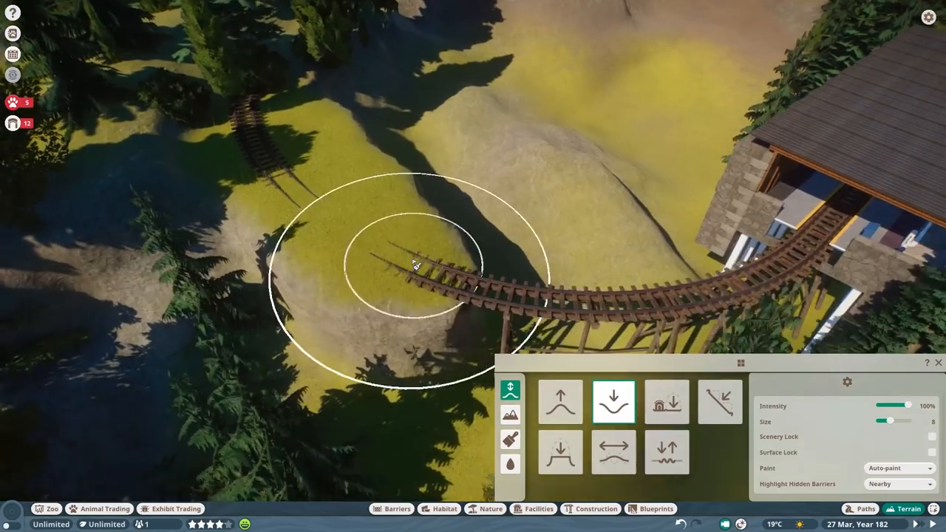
# Step: Raise and reshape the ground beneath the trestle bridge so the track runs into the tunnel
pyautogui.click(667, 402)
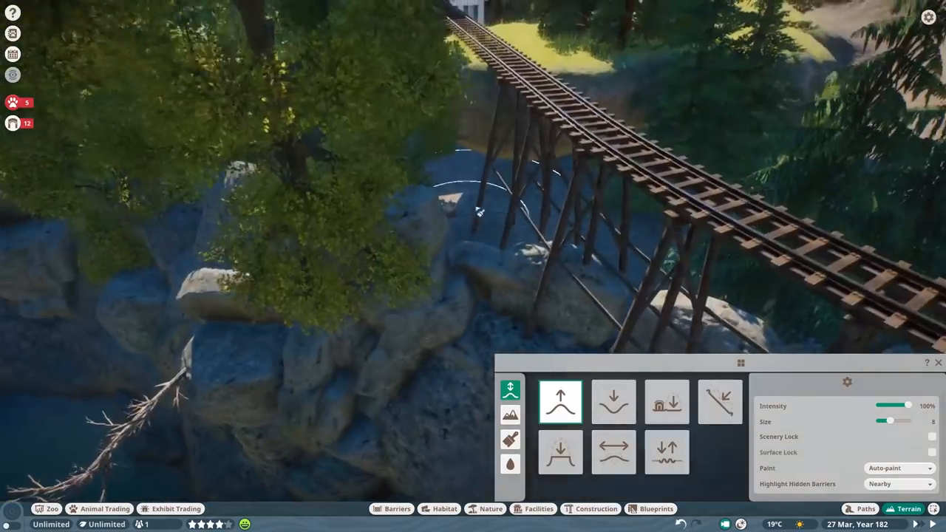
pyautogui.click(667, 402)
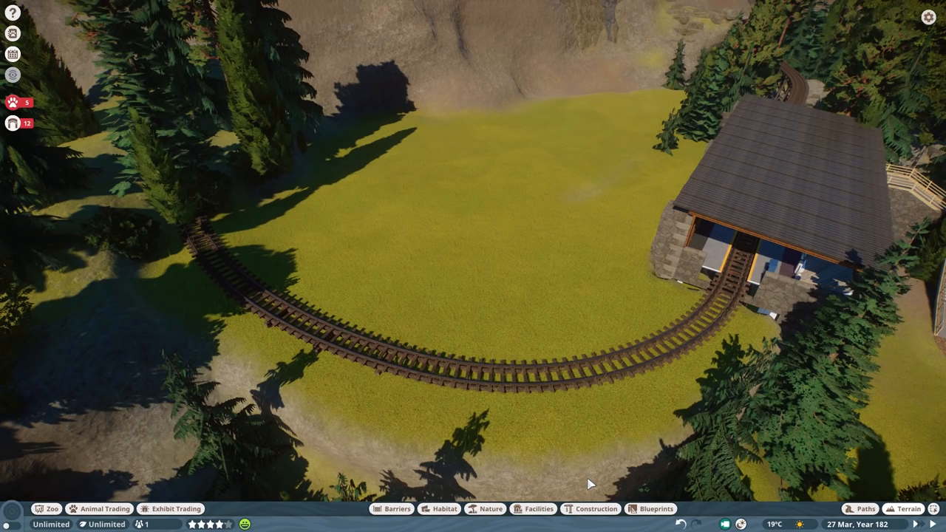
pyautogui.click(905, 506)
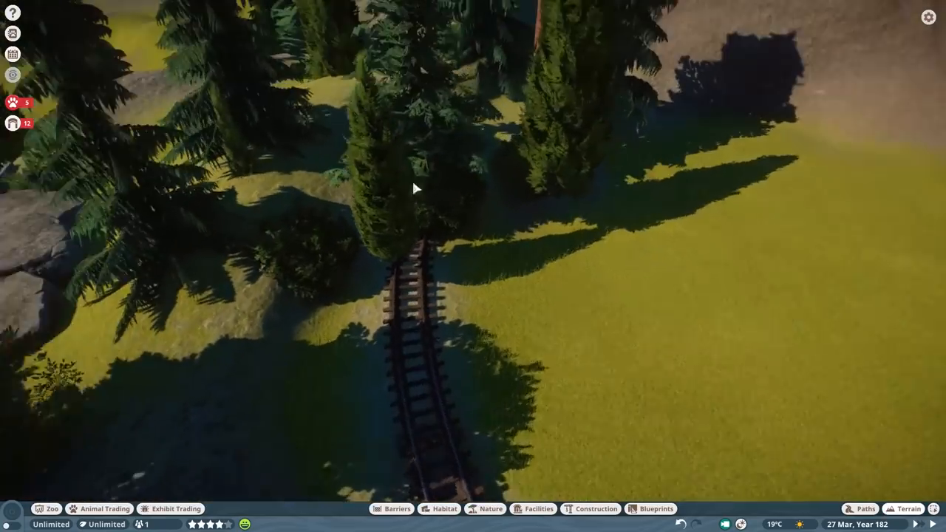
pyautogui.click(907, 505)
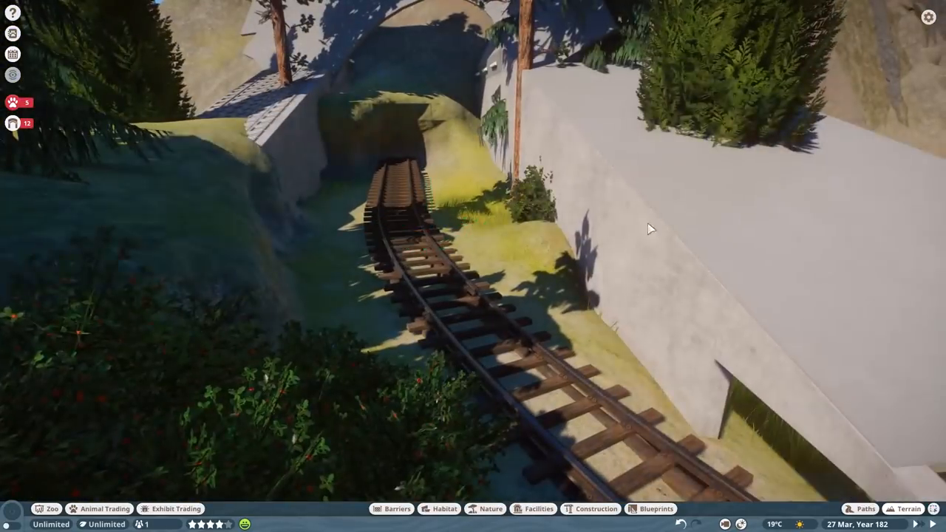
pyautogui.click(908, 505)
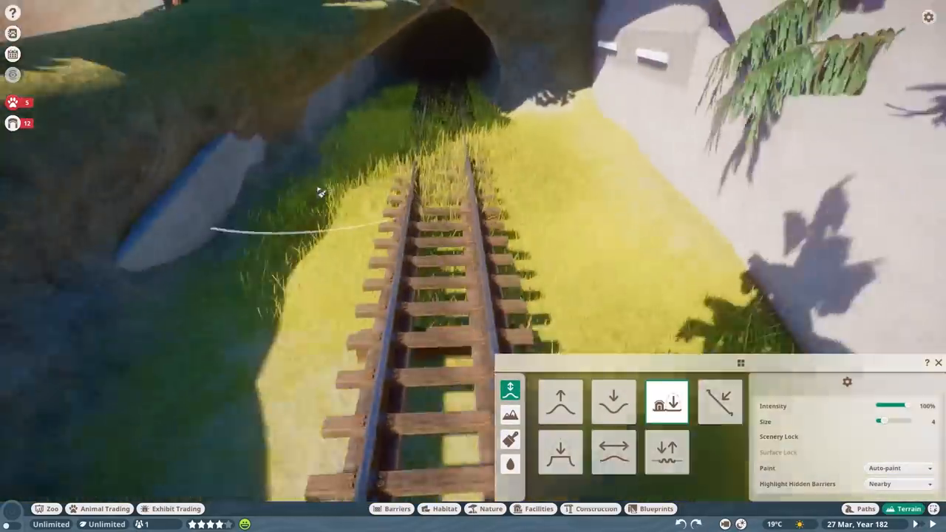
pyautogui.click(614, 402)
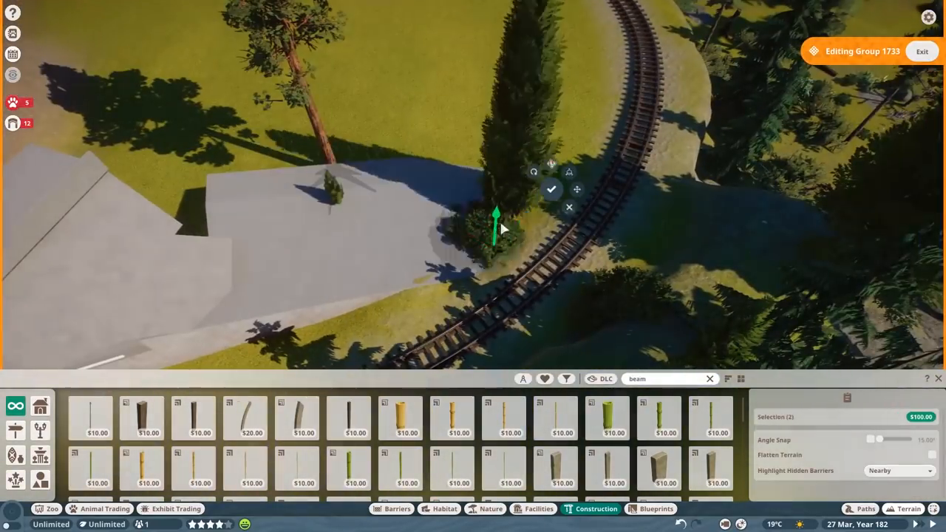
# Step: Confirm the small bush and pine placement around the stone tunnel portal
pyautogui.click(908, 506)
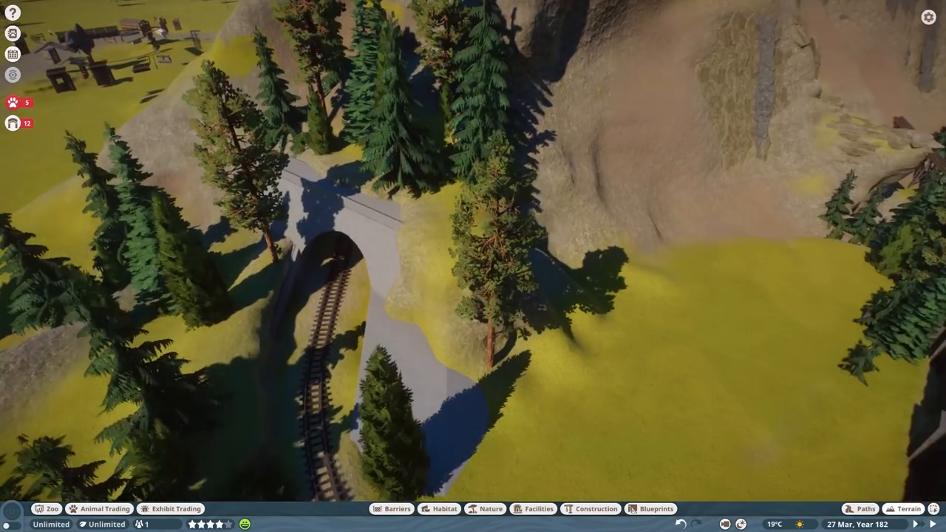
# Step: Pick a rock from the Nature catalogue and scatter it near the tunnel mouth
pyautogui.click(488, 509)
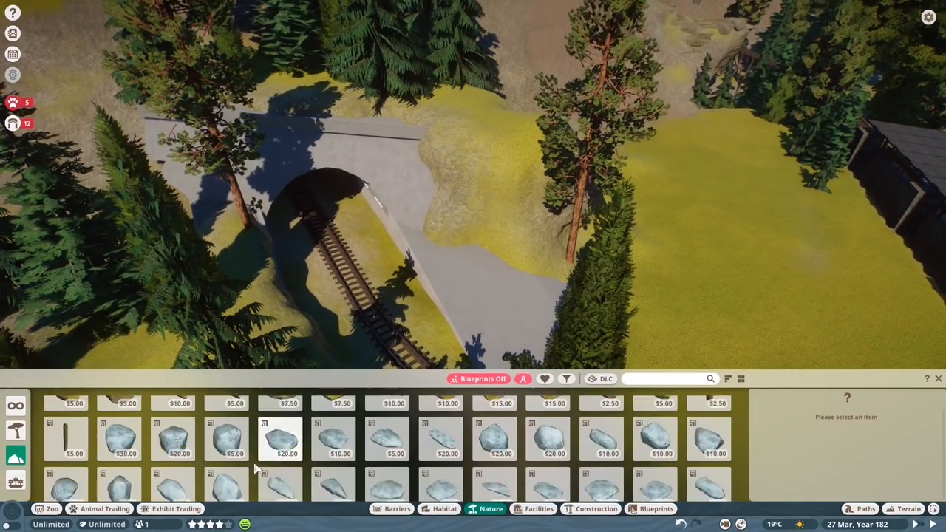
pyautogui.click(653, 468)
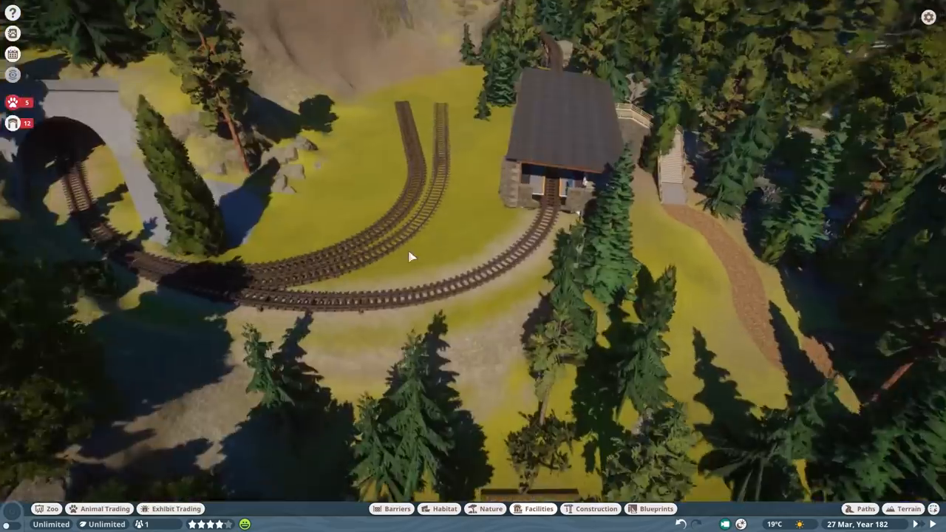
# Step: Lower the track-yard ground at 40% intensity with Paint: Use Selected for a dirt surface
pyautogui.click(908, 506)
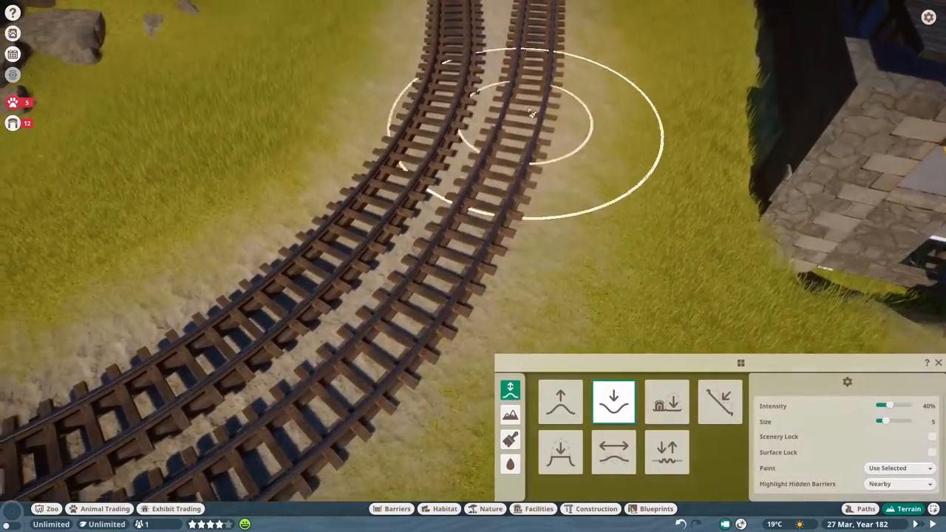
pyautogui.click(590, 509)
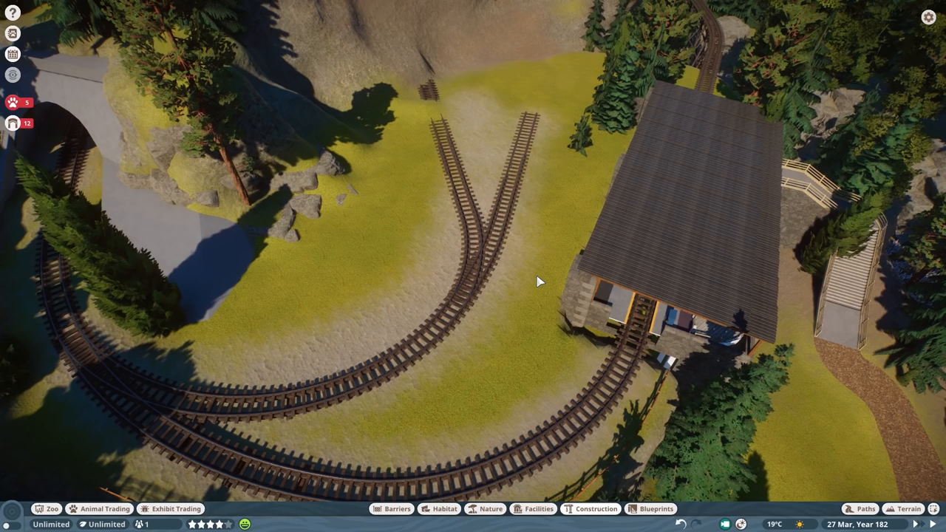
# Step: Assemble the shed from wood wall and gable pieces, filtered by material, with an Arctic Wood roof
pyautogui.click(589, 509)
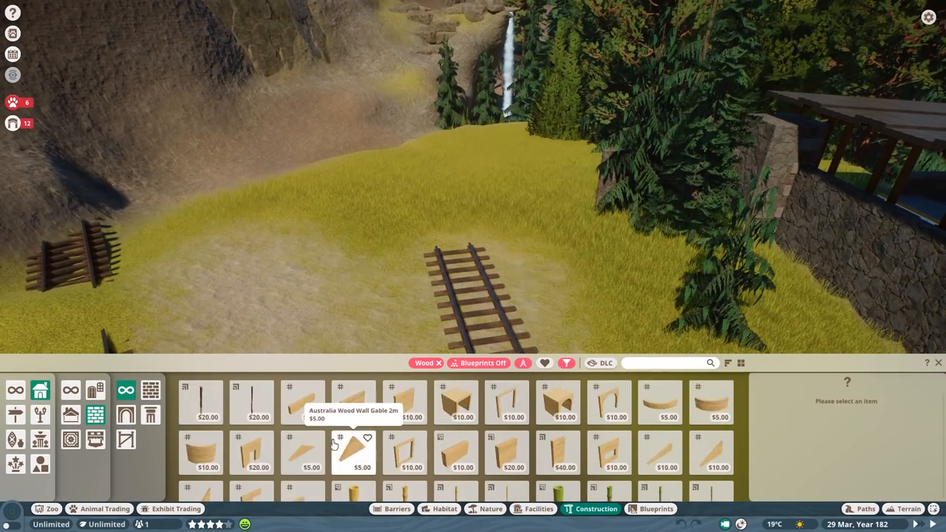
pyautogui.click(353, 451)
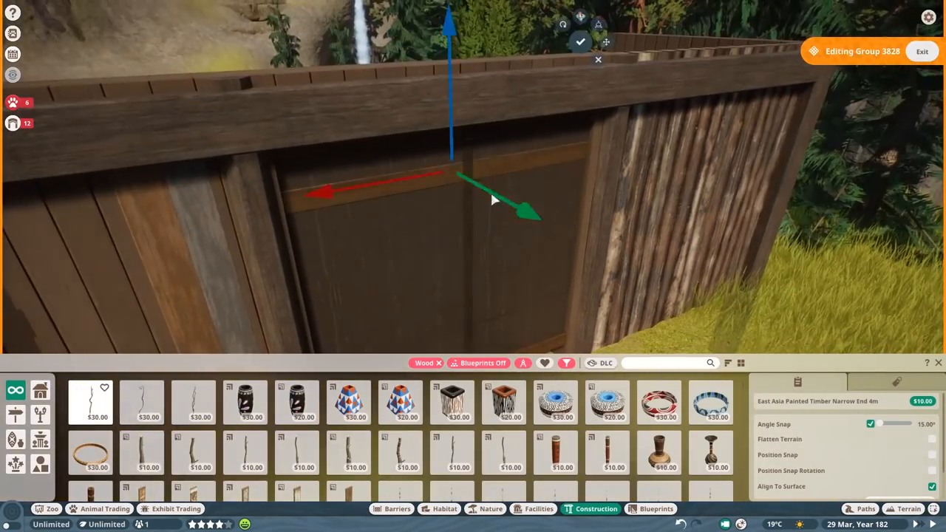
pyautogui.click(567, 364)
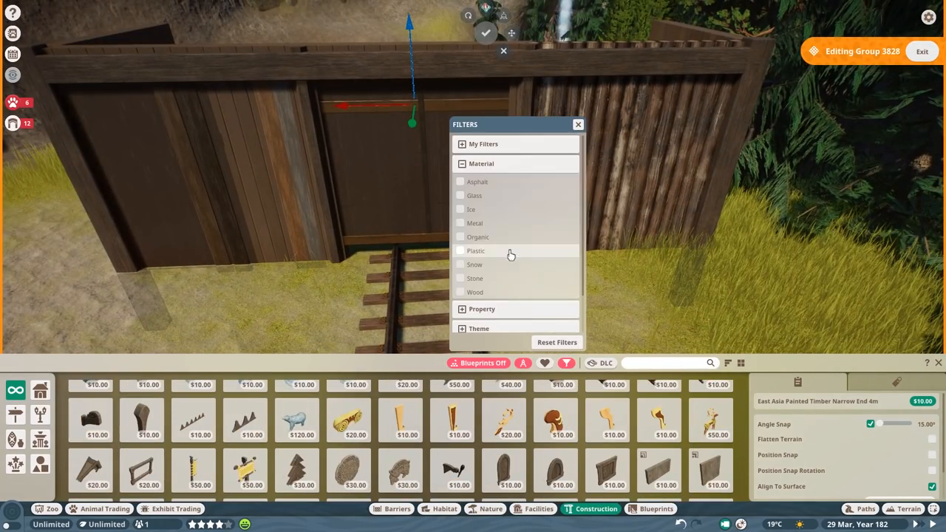
pyautogui.click(473, 222)
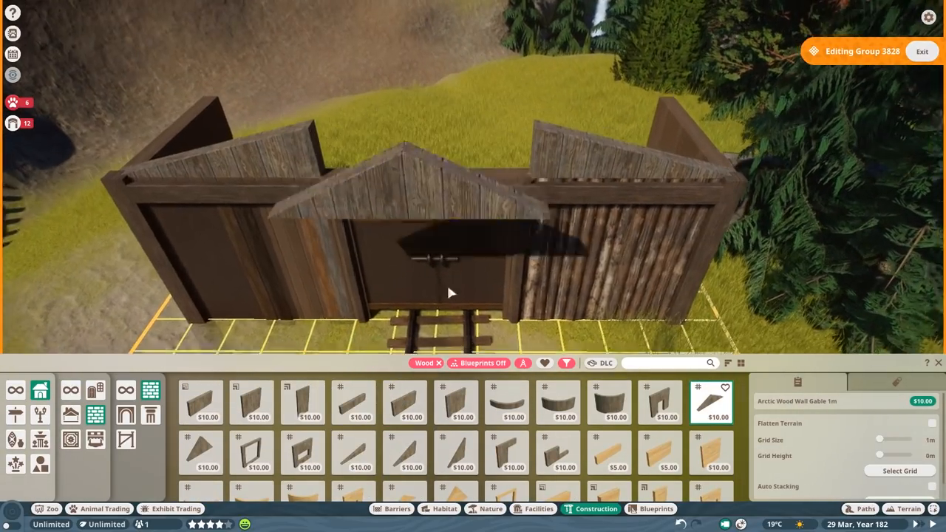
pyautogui.click(352, 412)
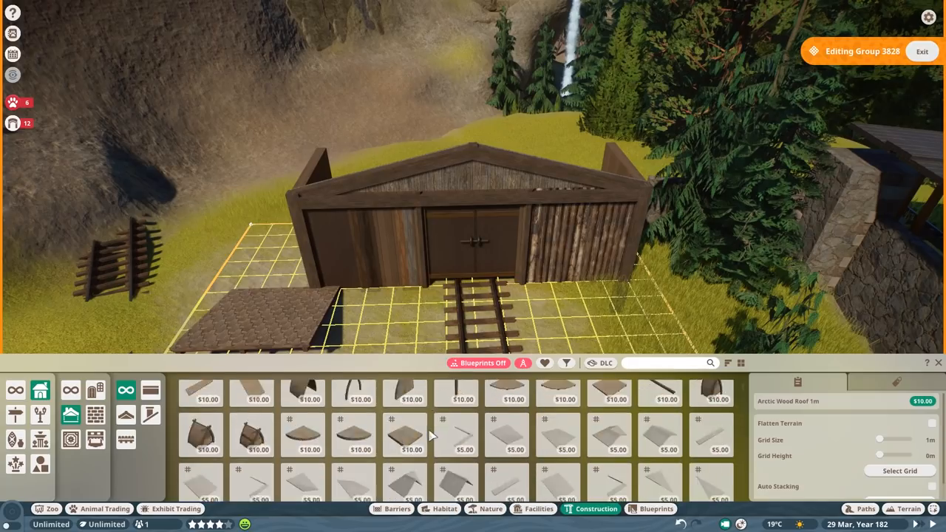
pyautogui.click(663, 432)
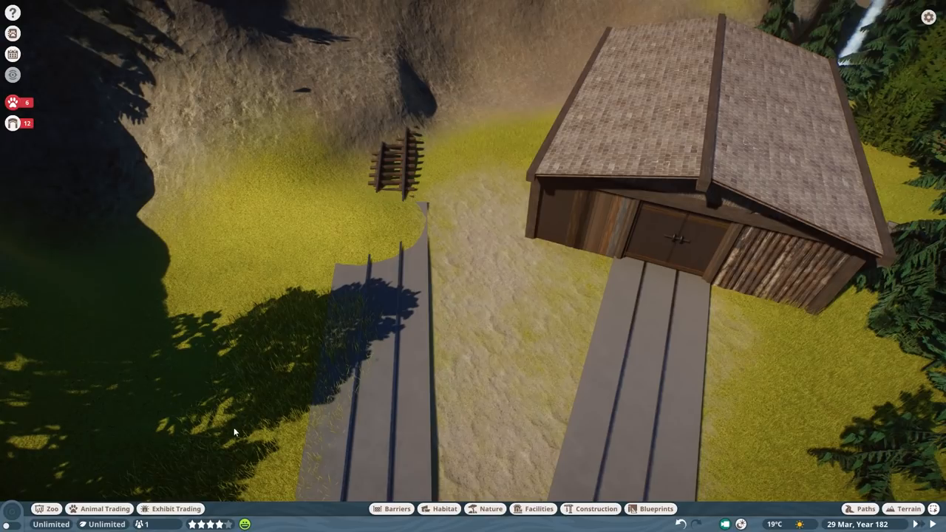
pyautogui.moveTo(198, 420)
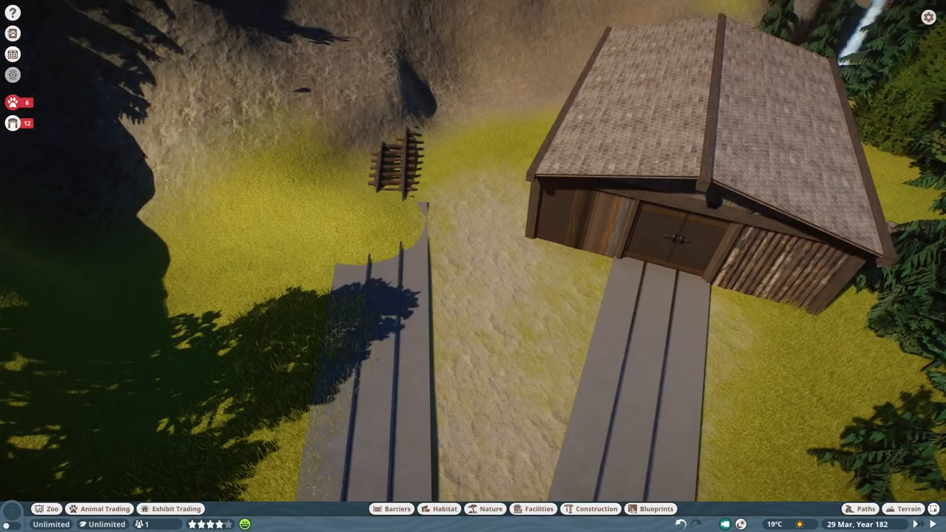
# Step: Stand a tall plaster wall block beside the engine shed as the signal building's base
pyautogui.click(907, 504)
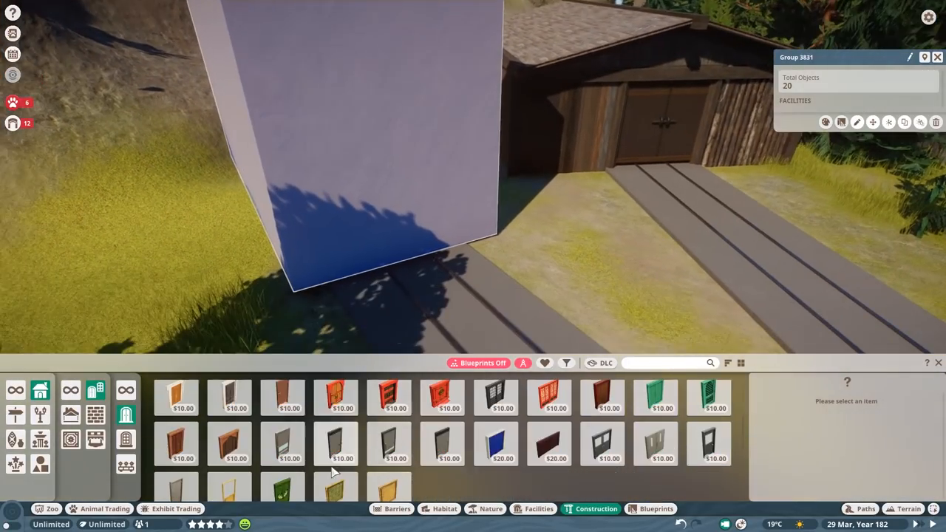
# Step: Fit a Planet Zoo Single Door 02 to the plaster wall, aligned to the world axes
pyautogui.click(176, 470)
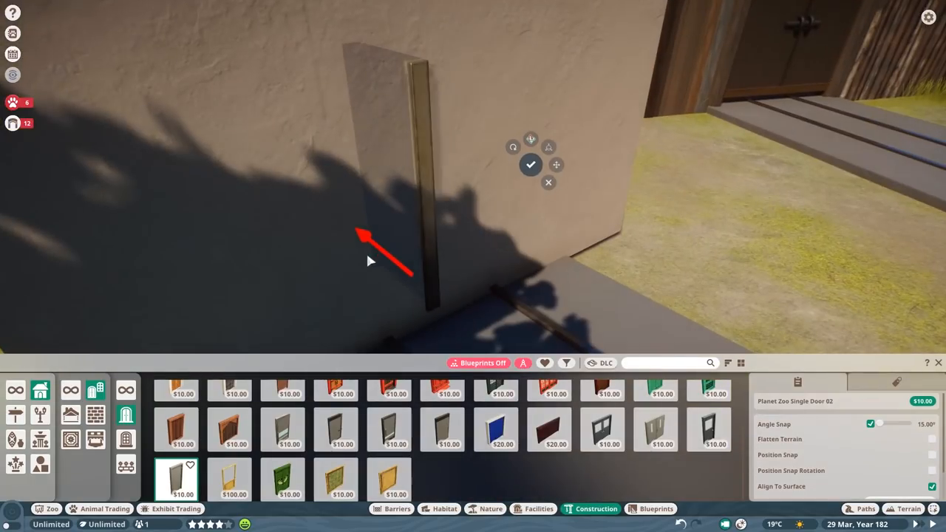
pyautogui.click(531, 166)
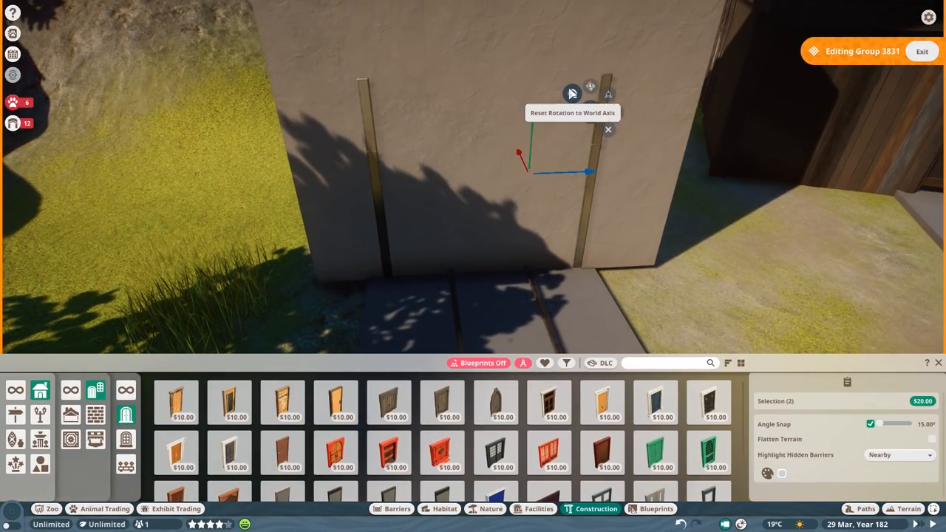
pyautogui.click(547, 447)
pyautogui.write('beam')
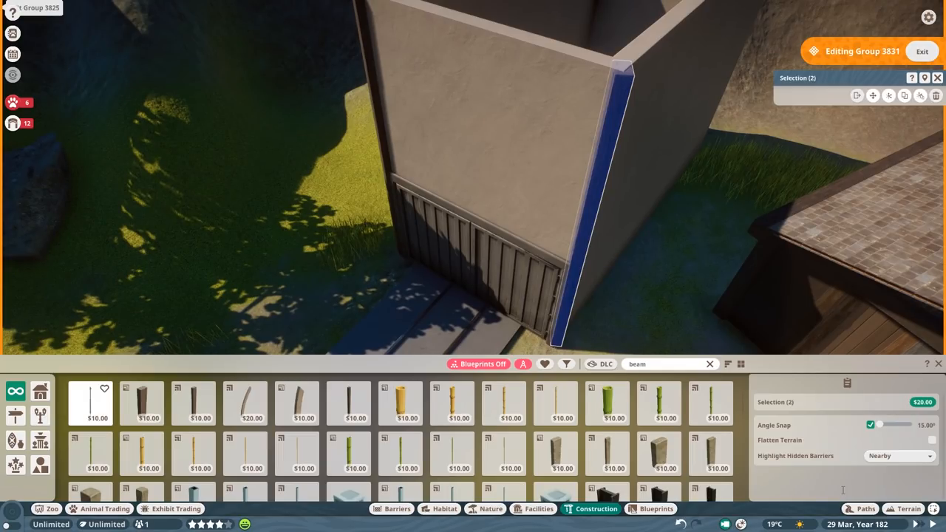
pyautogui.moveTo(938, 388)
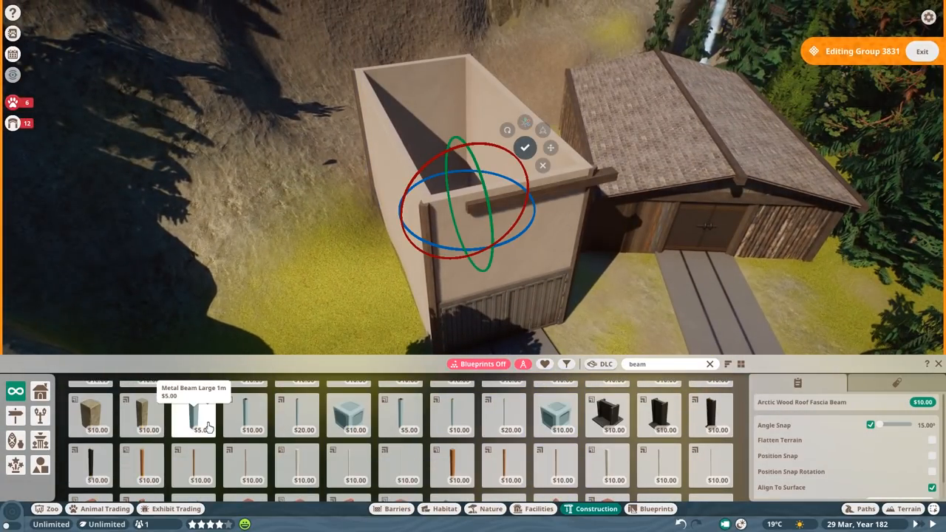
pyautogui.moveTo(363, 171)
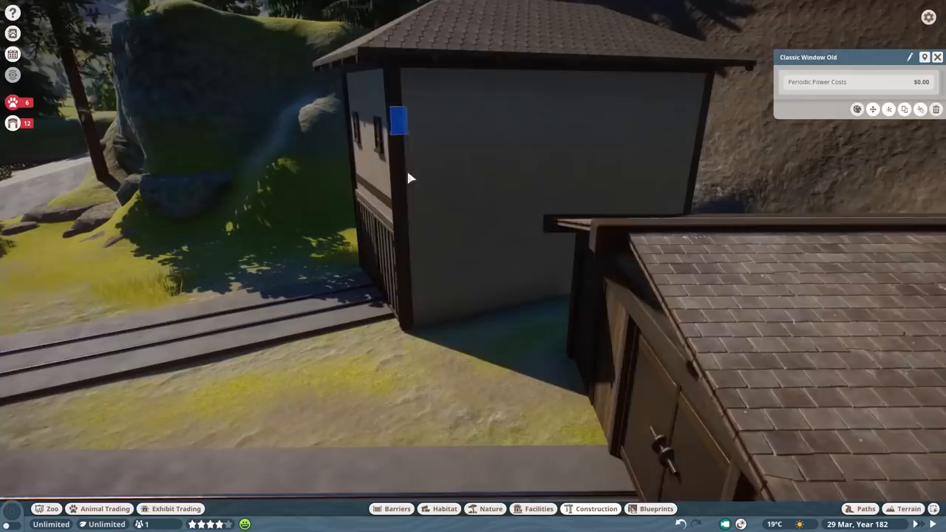
# Step: Add windows, roof and Yosemite sign, then continue with plaster wall panels from the building catalogue
pyautogui.click(591, 508)
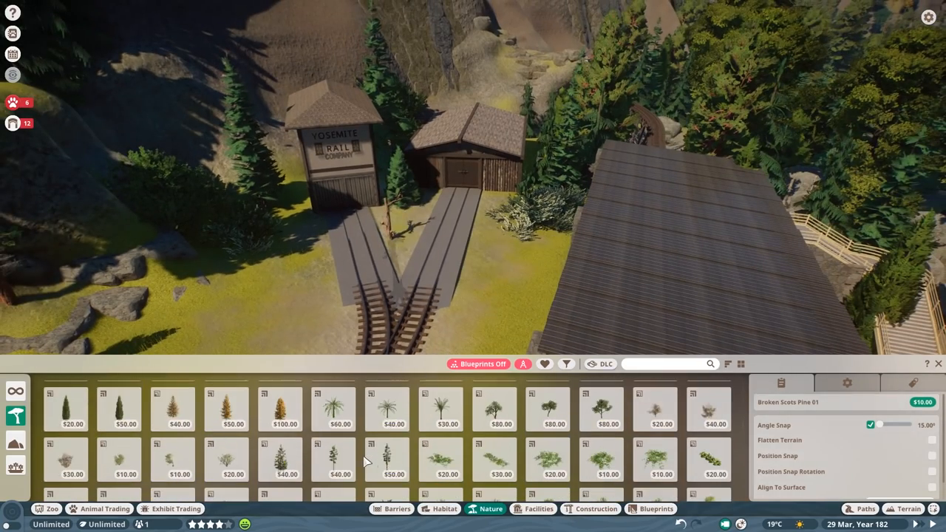
pyautogui.click(584, 509)
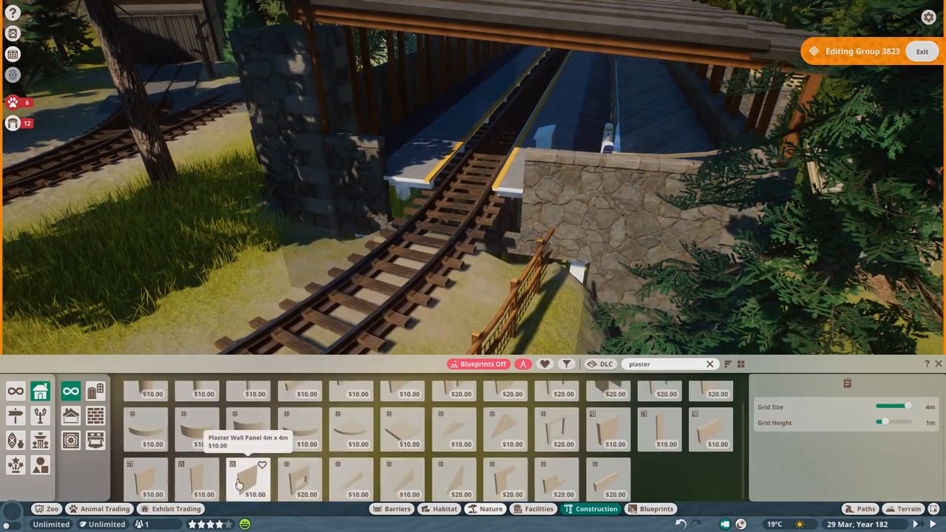
pyautogui.click(248, 483)
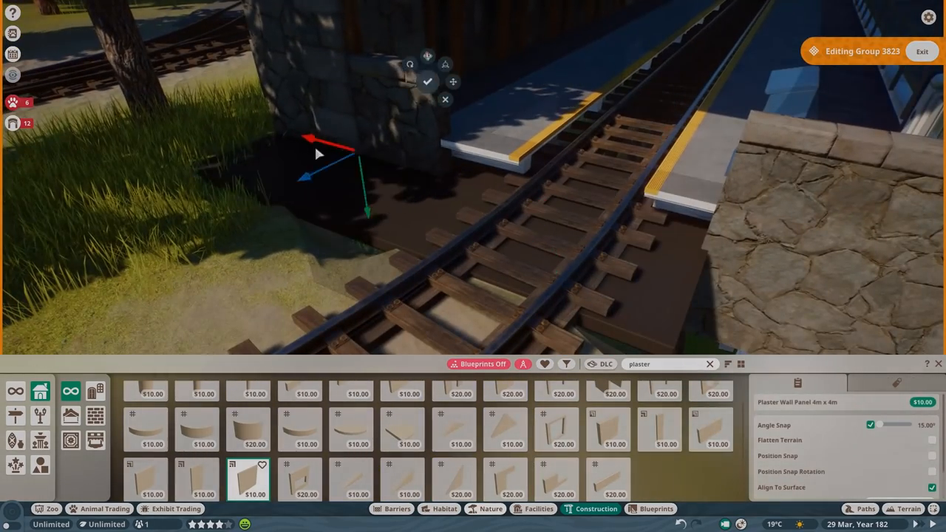